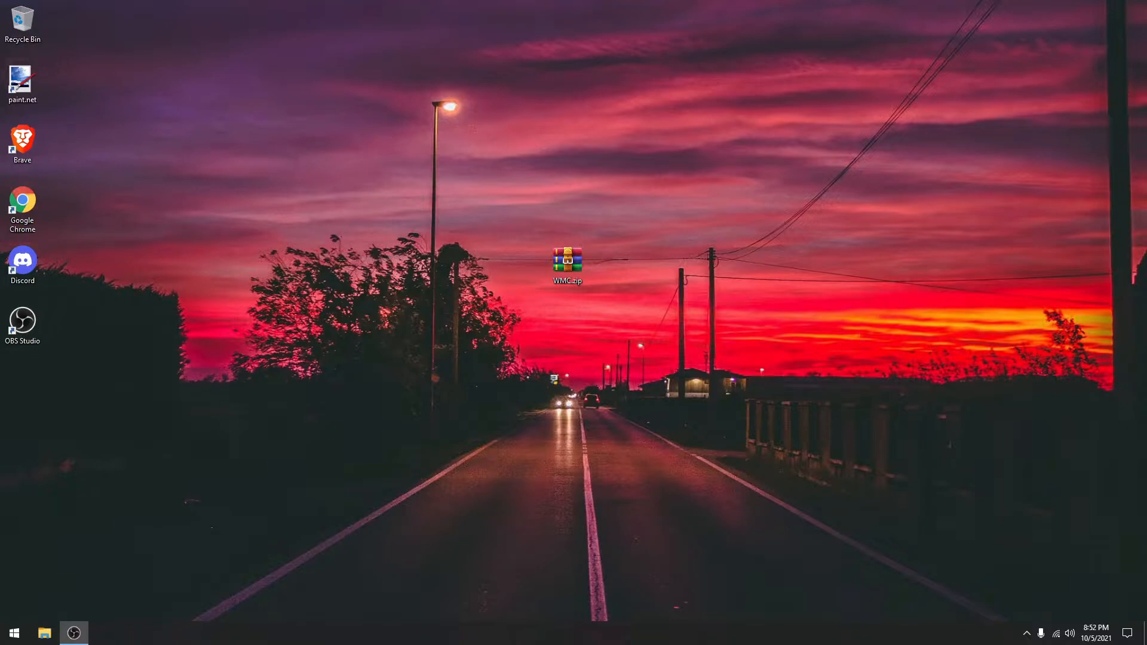
mouse_move(787, 304)
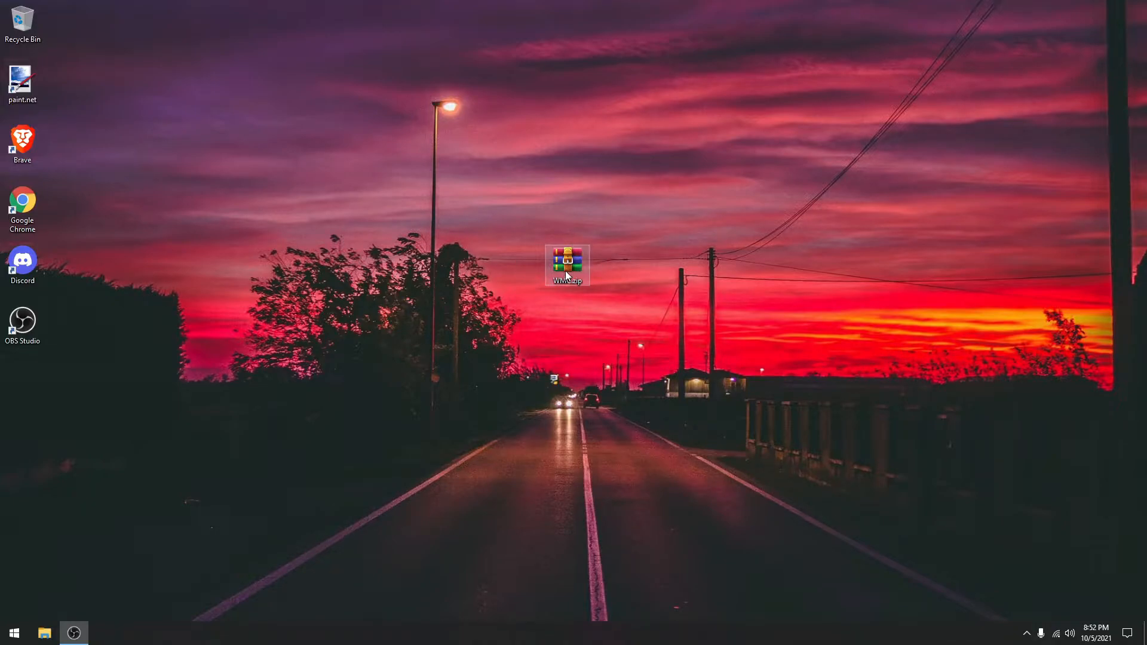
Step: Open WMC.zip in WinRAR and select its WMC-V8.8.5 folder
double_click(566, 262)
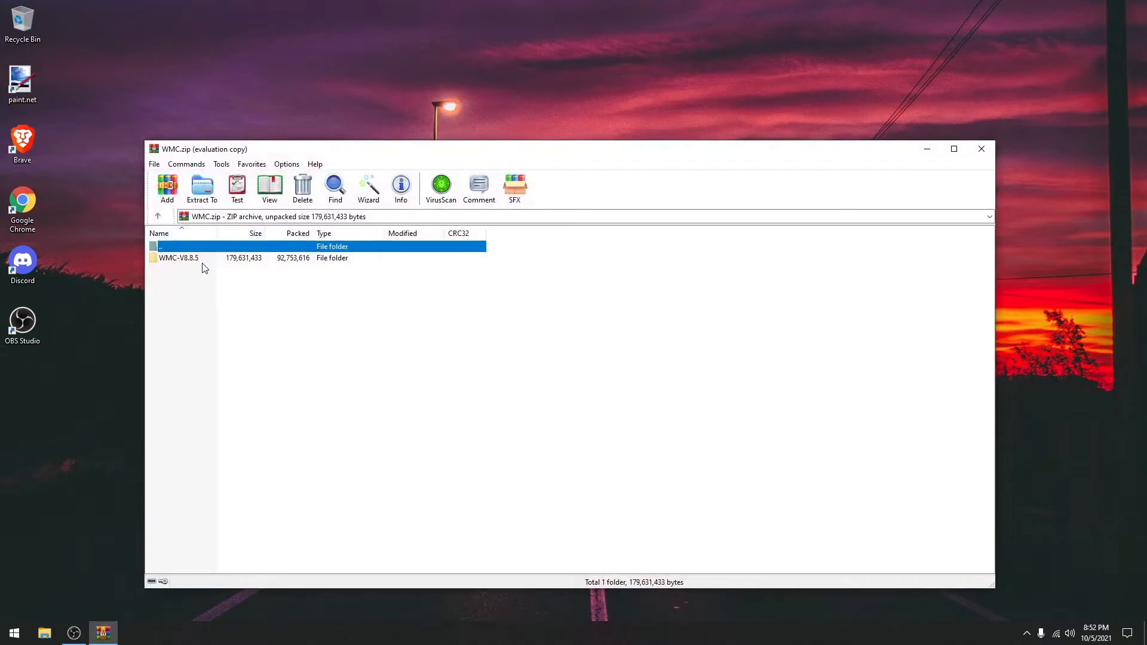
left_click(179, 258)
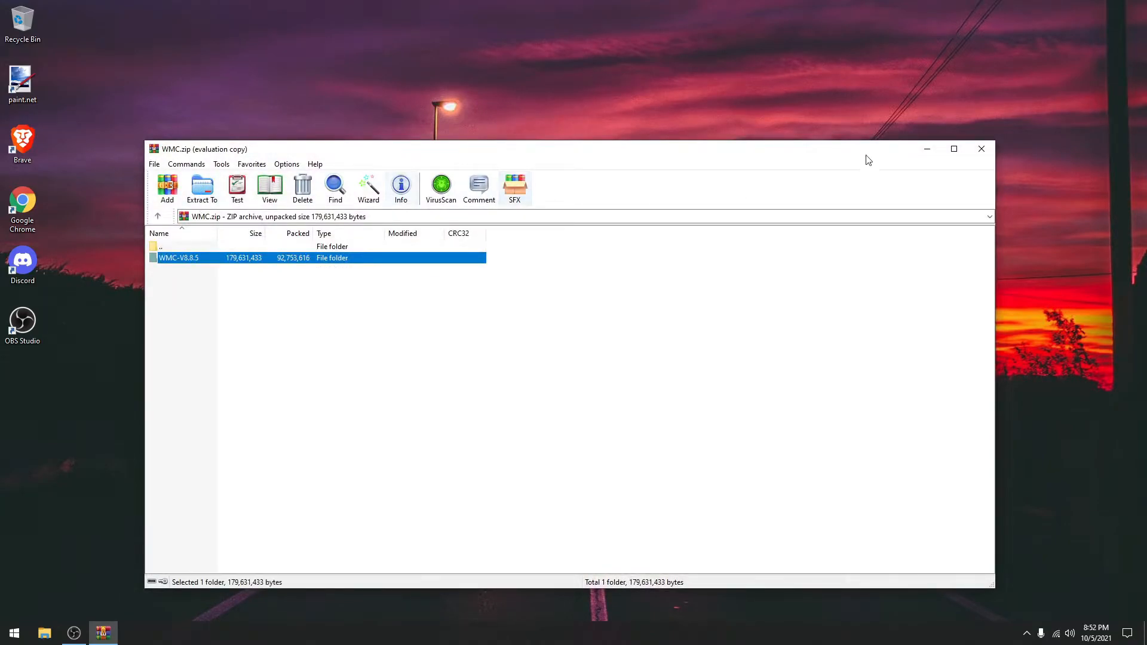
Step: Extract WMC.zip into a new WMC folder on the desktop via the context menu
right_click(566, 266)
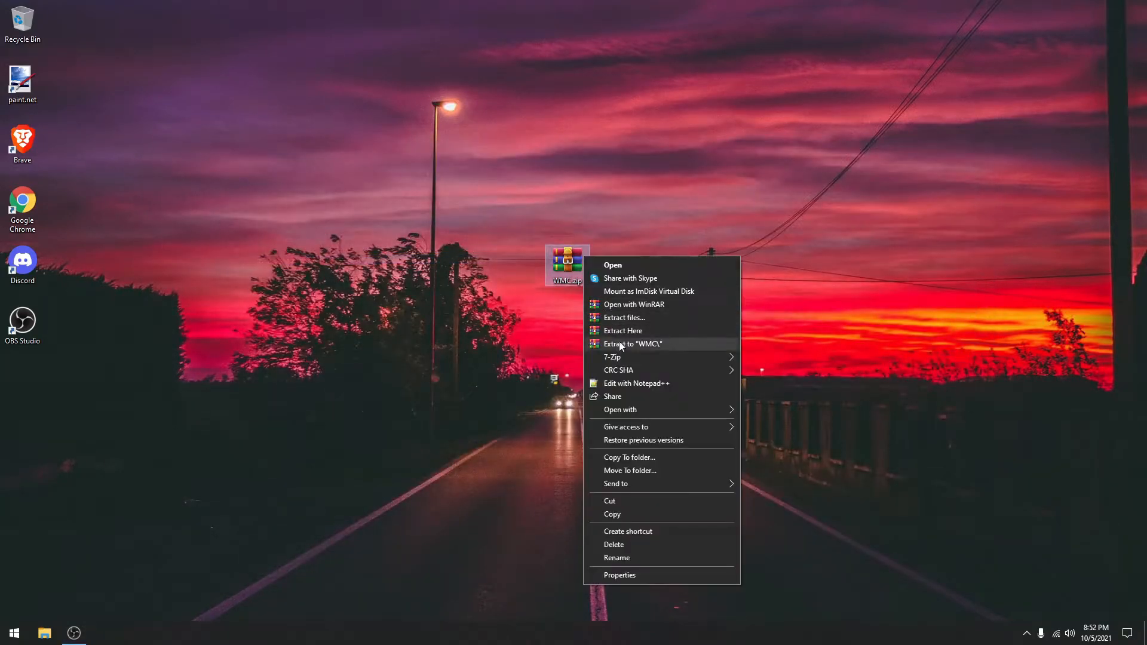
left_click(631, 344)
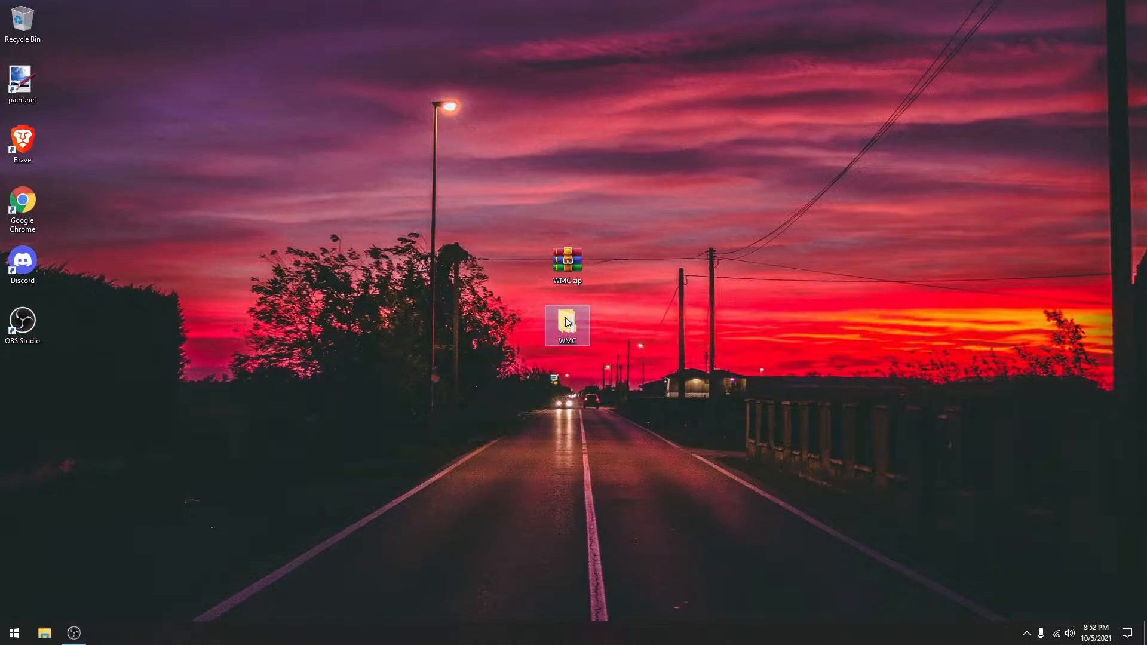
Step: Navigate into WMC > WMC-V8.8.5 and start merging 8.7-8.8-QuickFix.reg
double_click(566, 324)
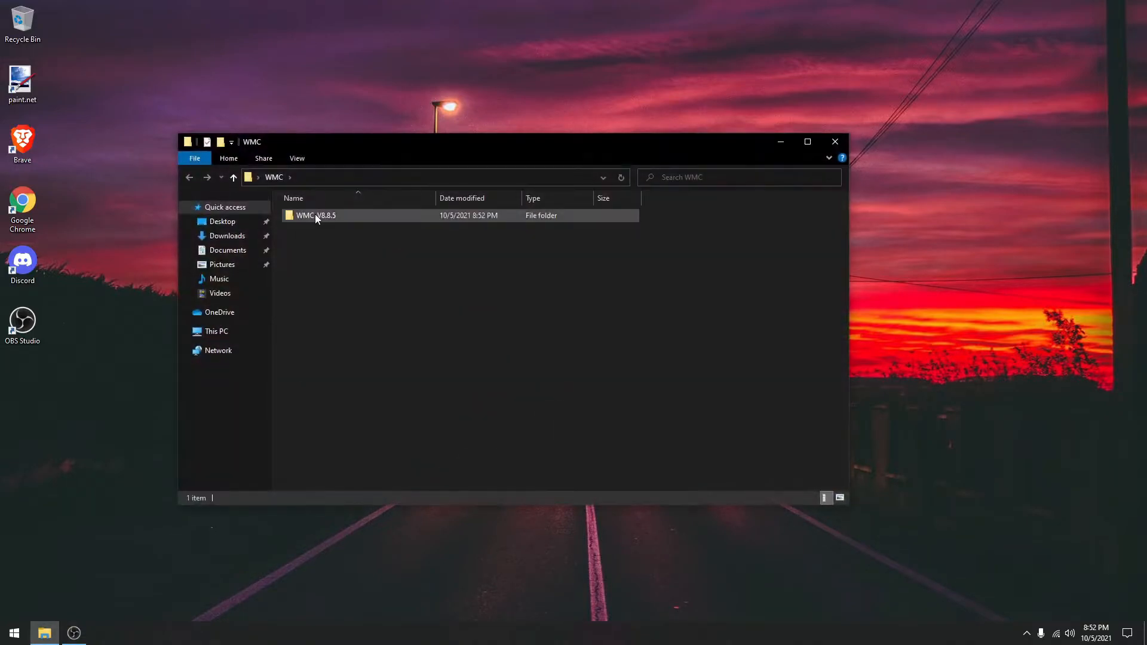
double_click(315, 215)
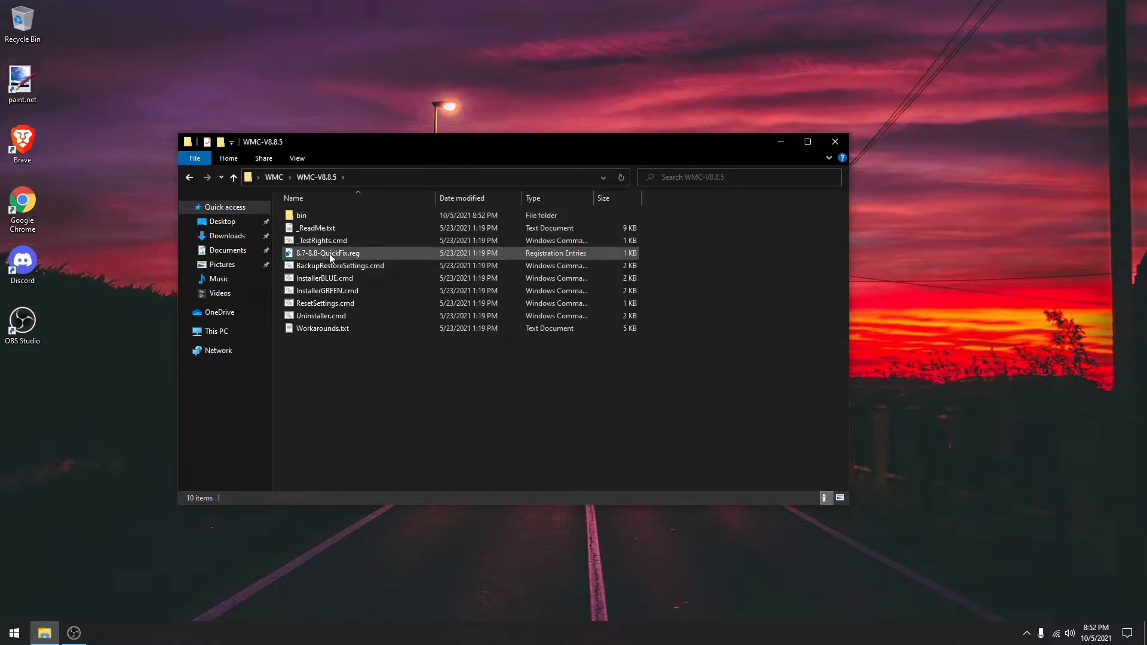
right_click(327, 252)
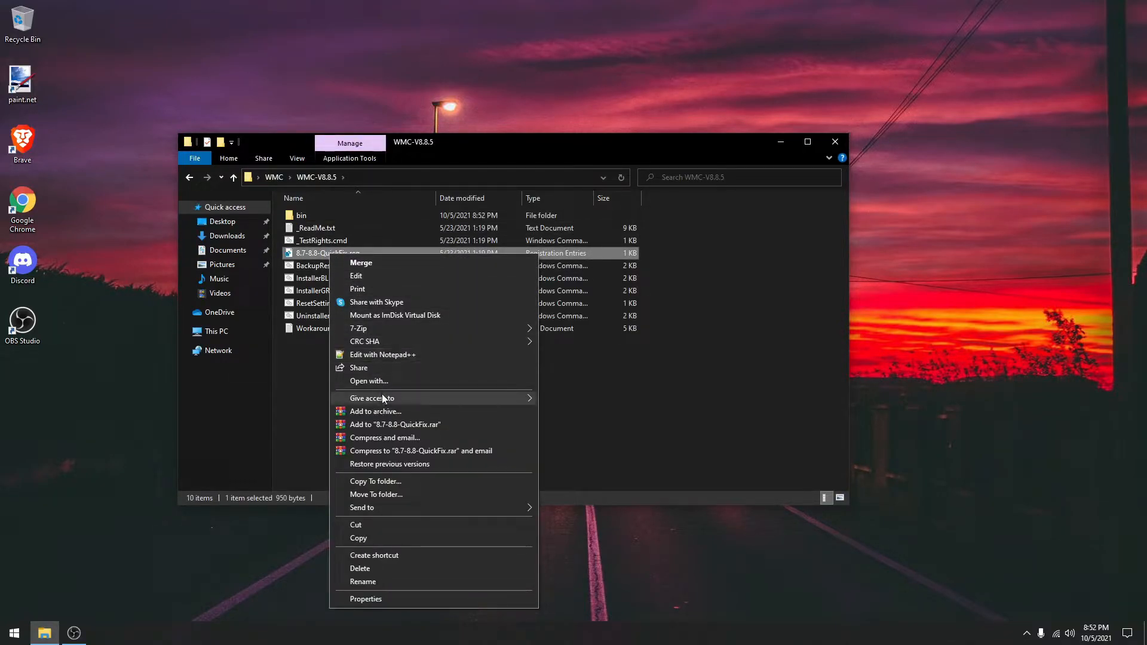
left_click(360, 262)
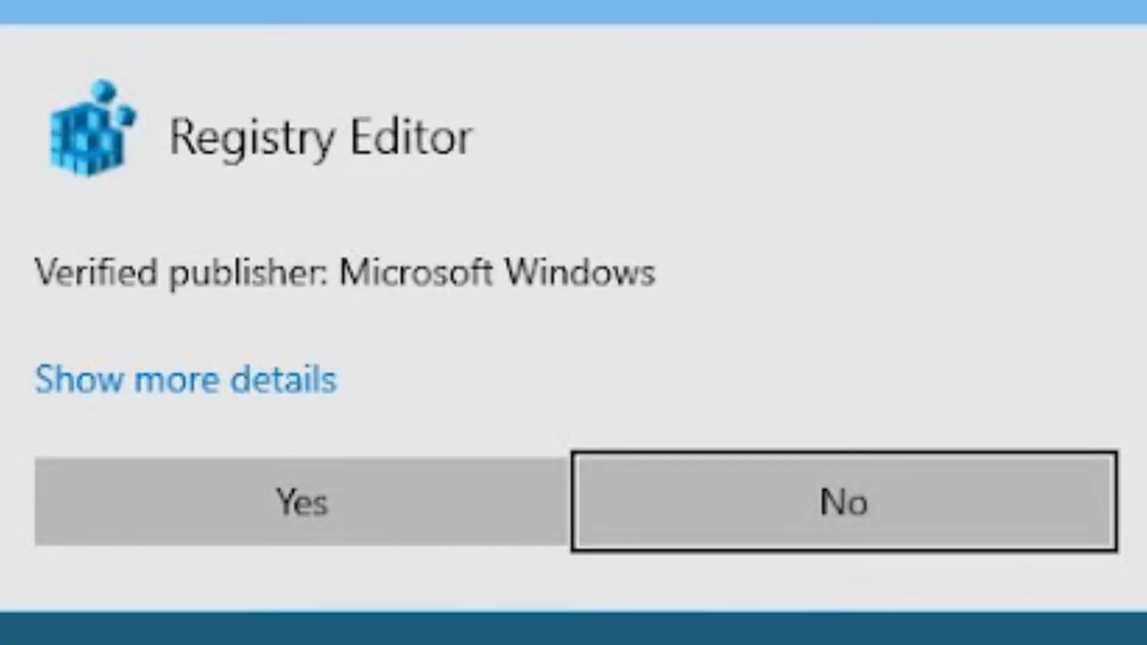
Step: Approve UAC and the registry warning so the QuickFix entries are added, then acknowledge success
left_click(300, 503)
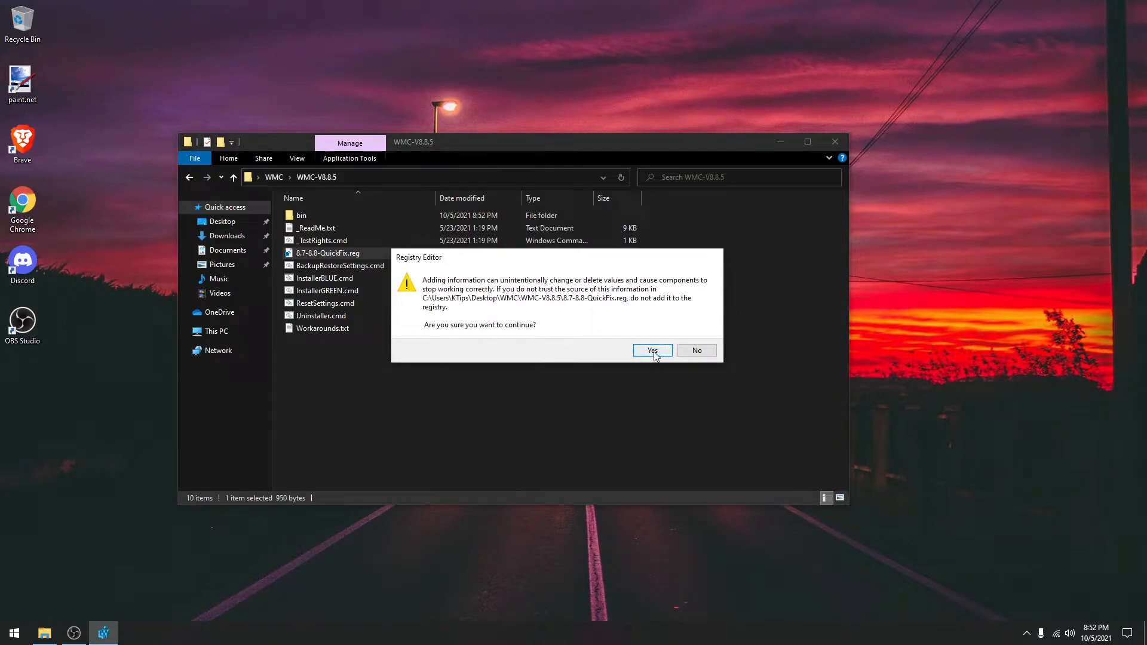
left_click(652, 350)
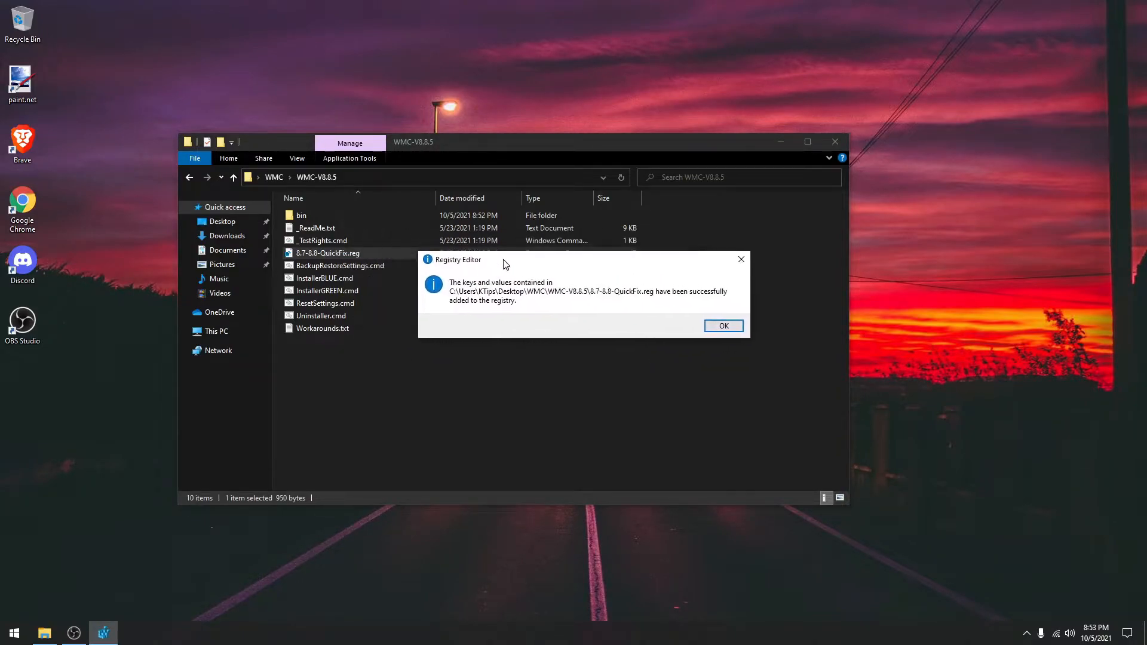
left_click(722, 325)
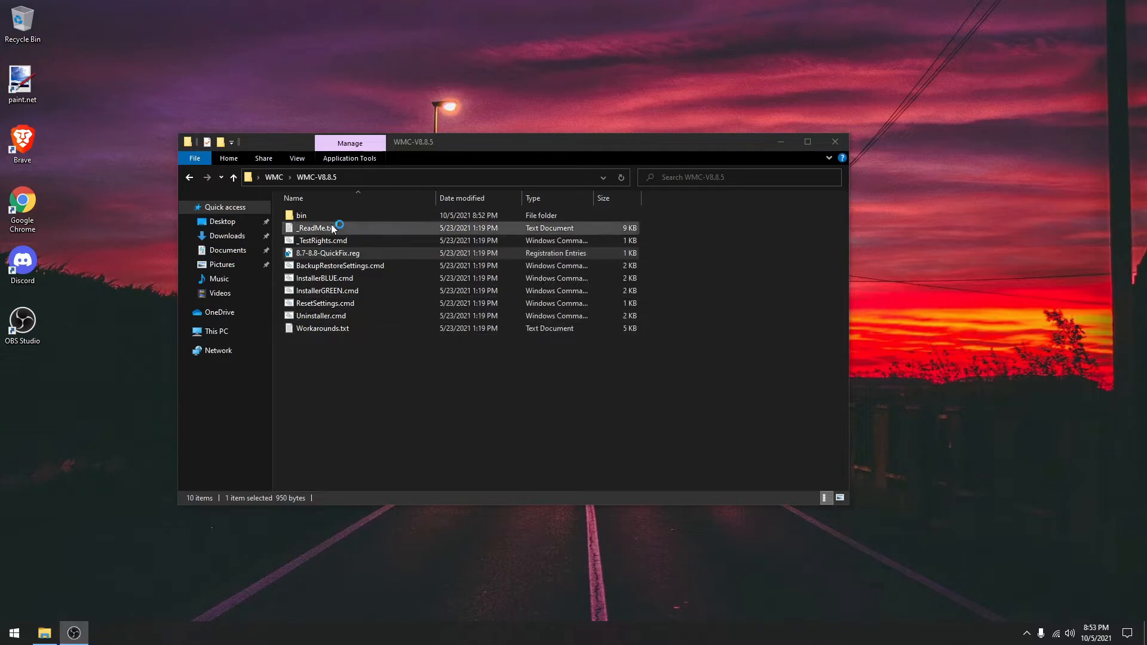
Step: Run _TestRights.cmd as administrator, approve UAC, and close its finished command window
right_click(320, 240)
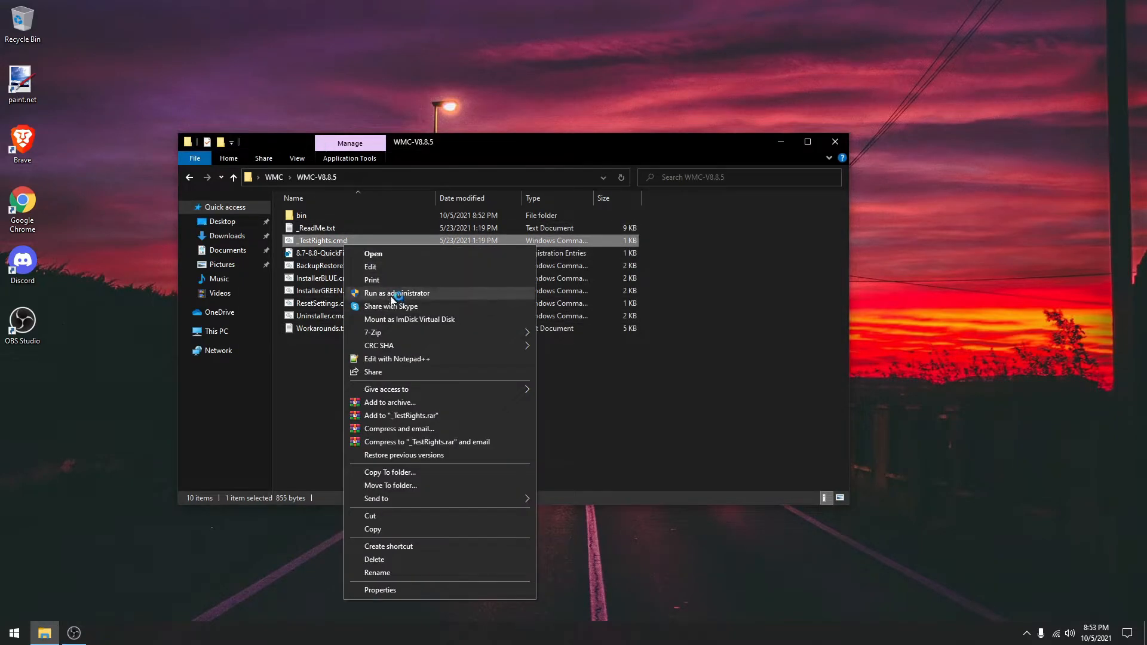
left_click(397, 293)
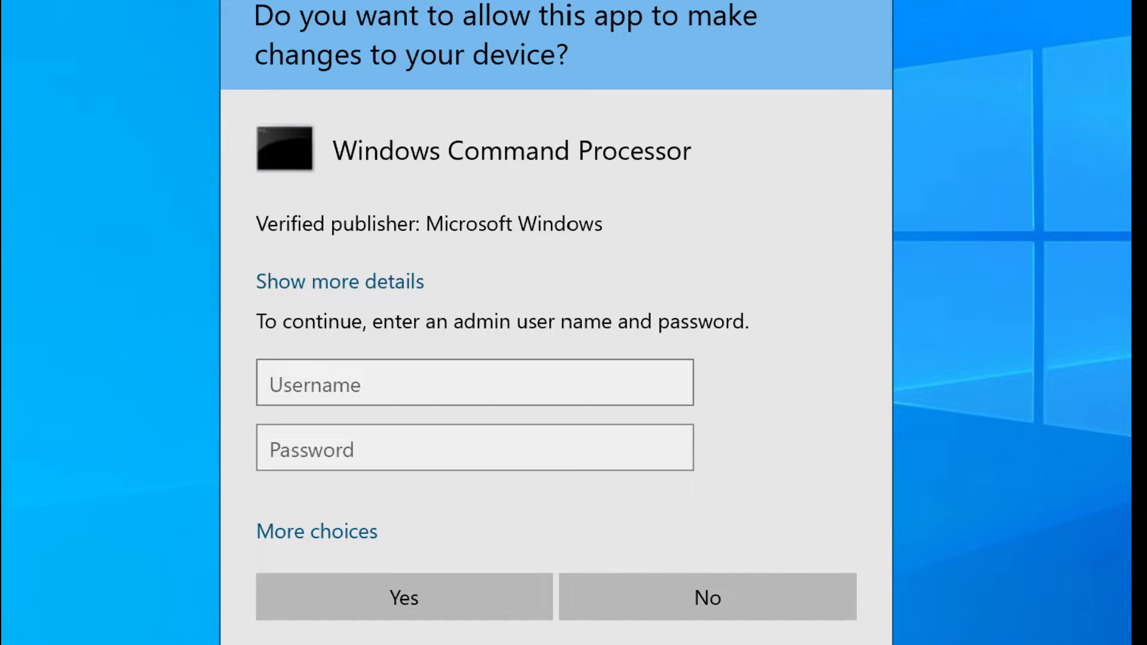
left_click(402, 597)
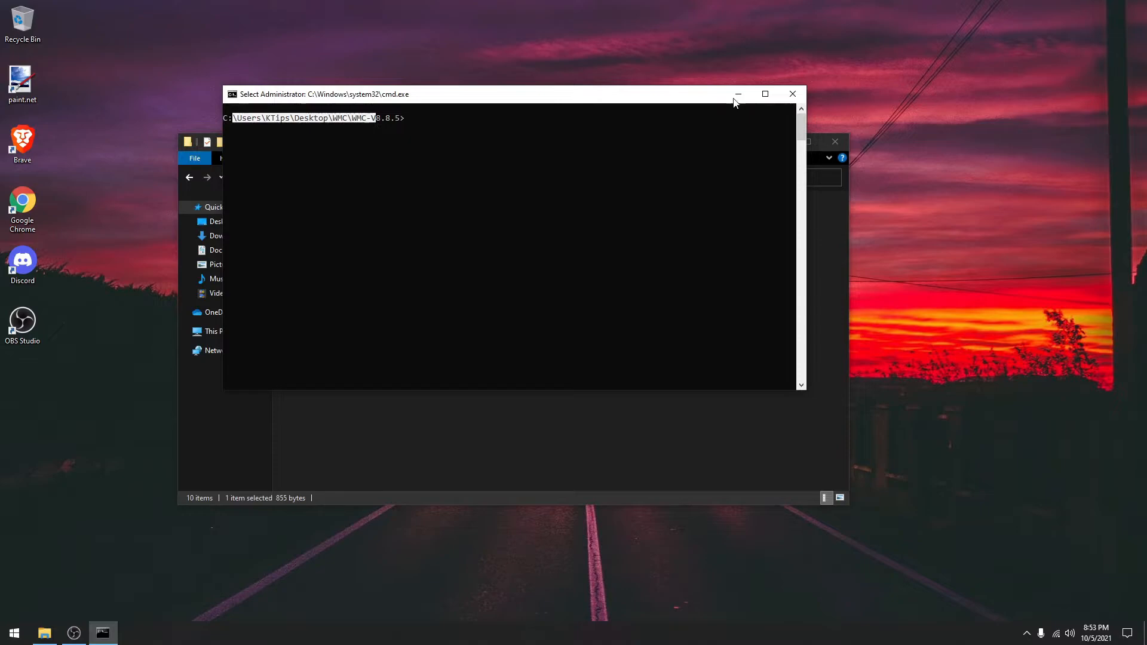
left_click(738, 93)
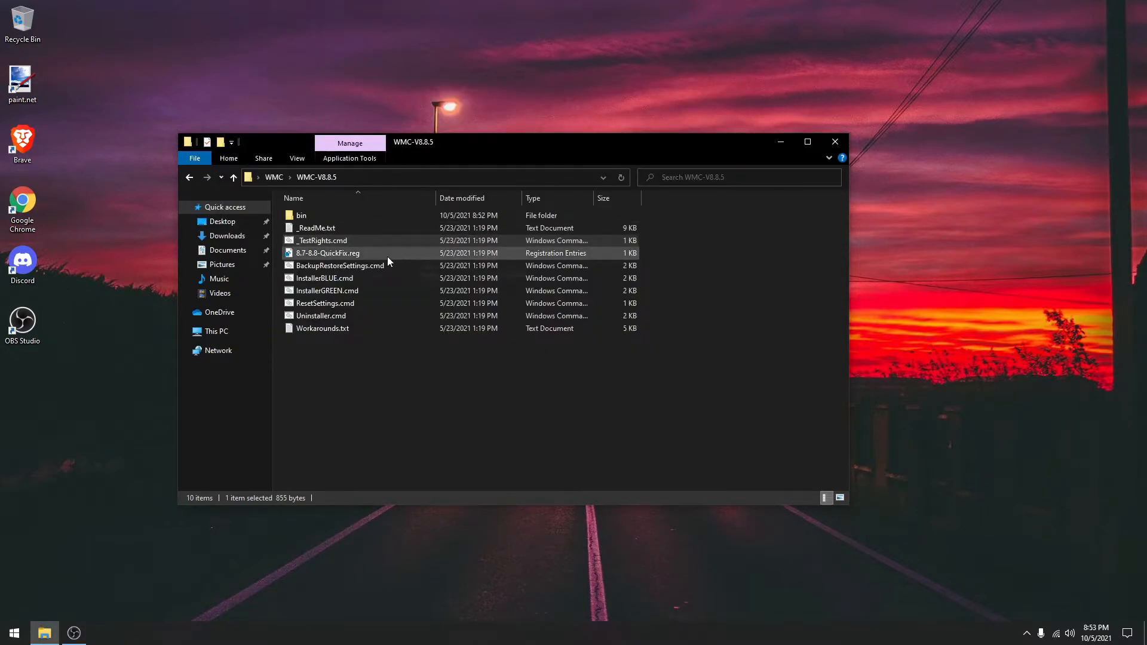
mouse_move(326, 291)
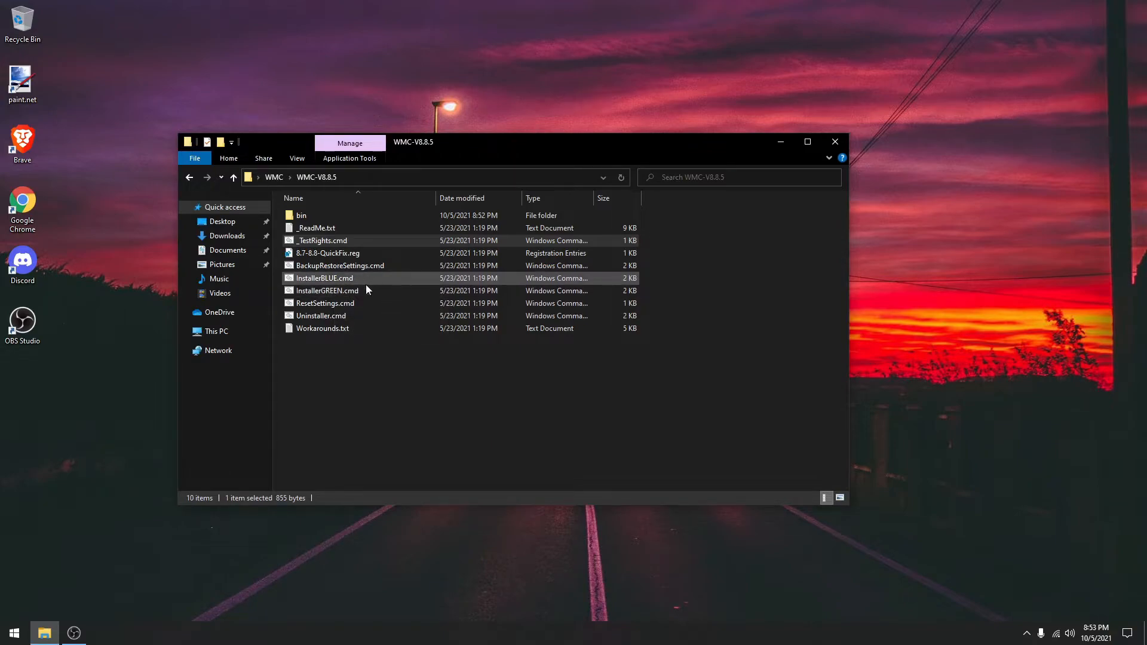
mouse_move(372, 284)
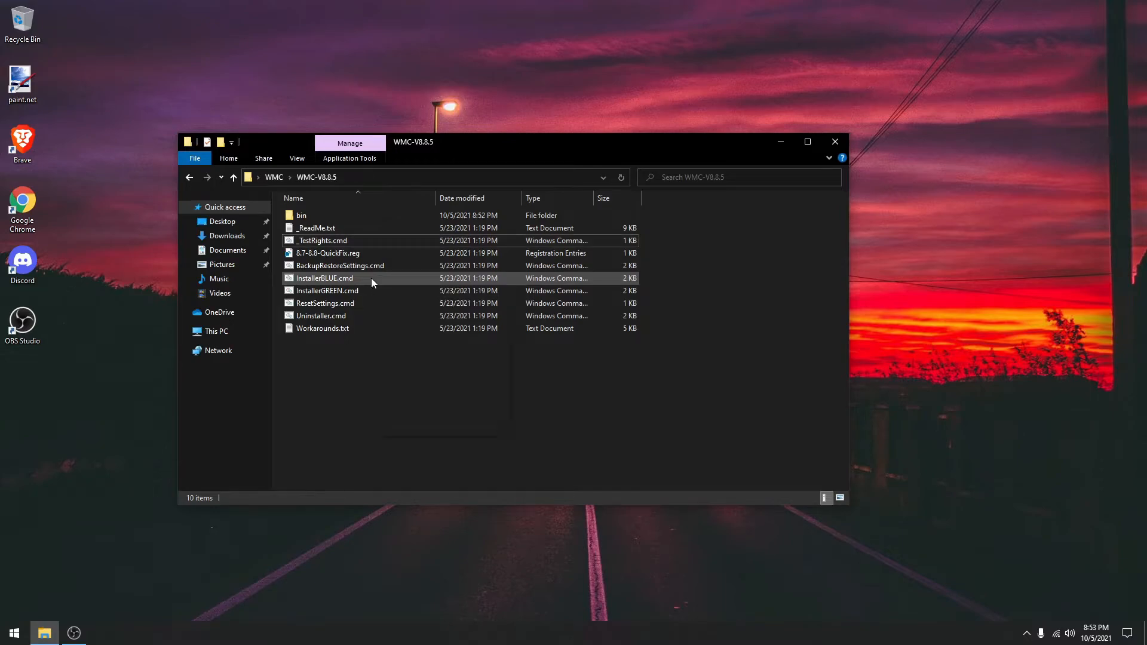
Step: Run InstallerBLUE.cmd as administrator and approve UAC so Windows Media Center installs
right_click(324, 278)
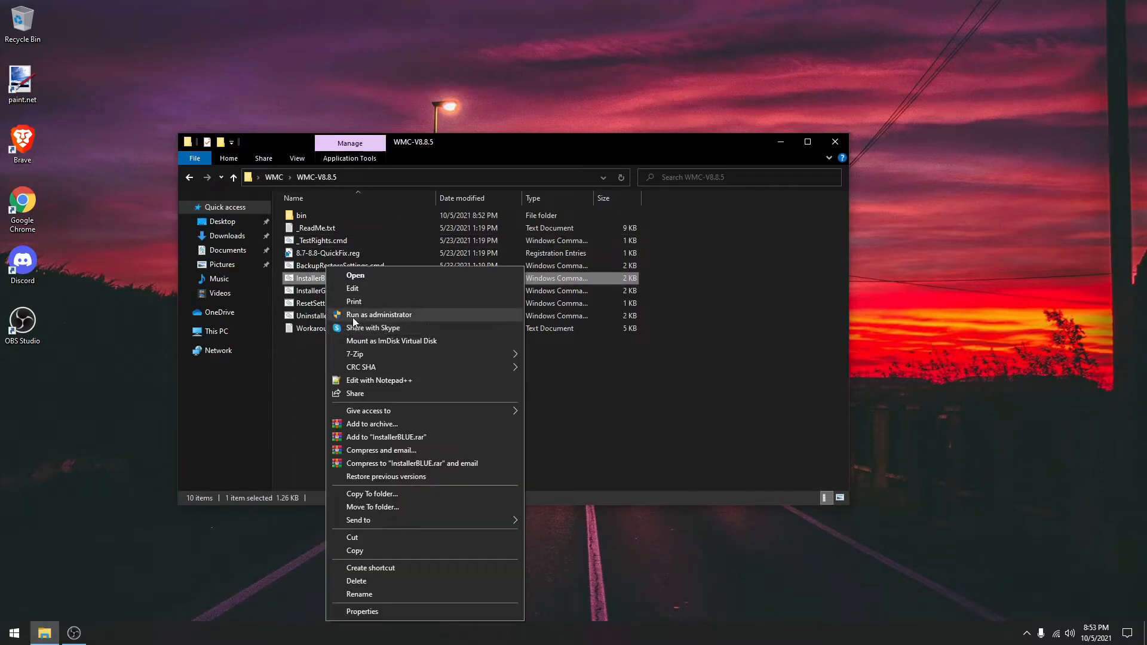
left_click(379, 314)
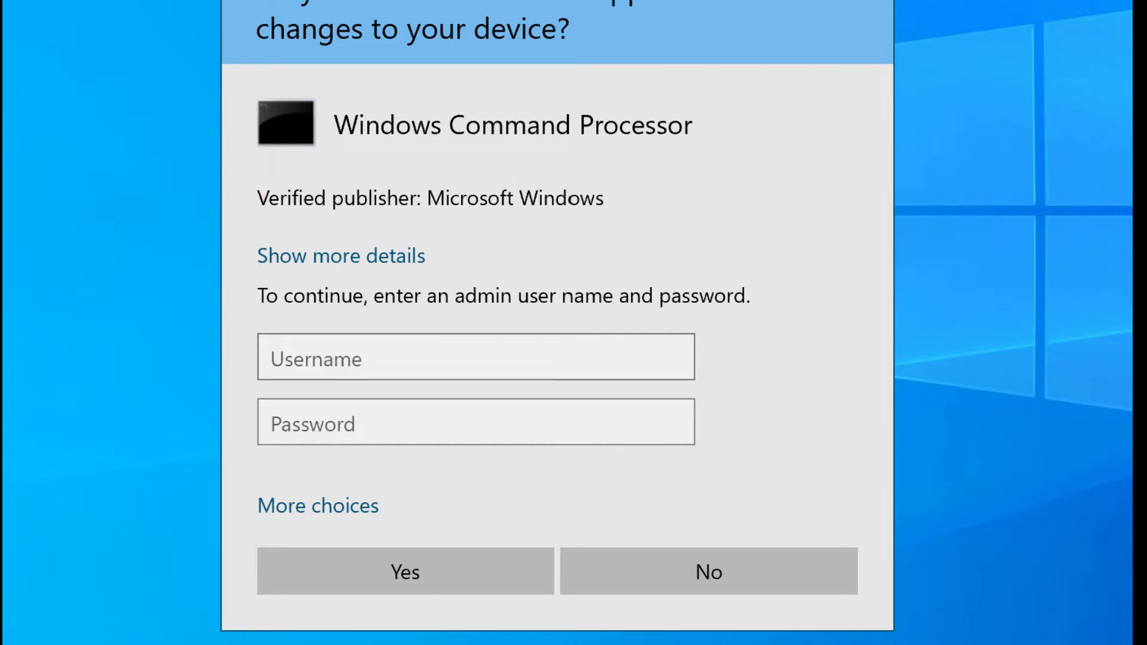
left_click(404, 572)
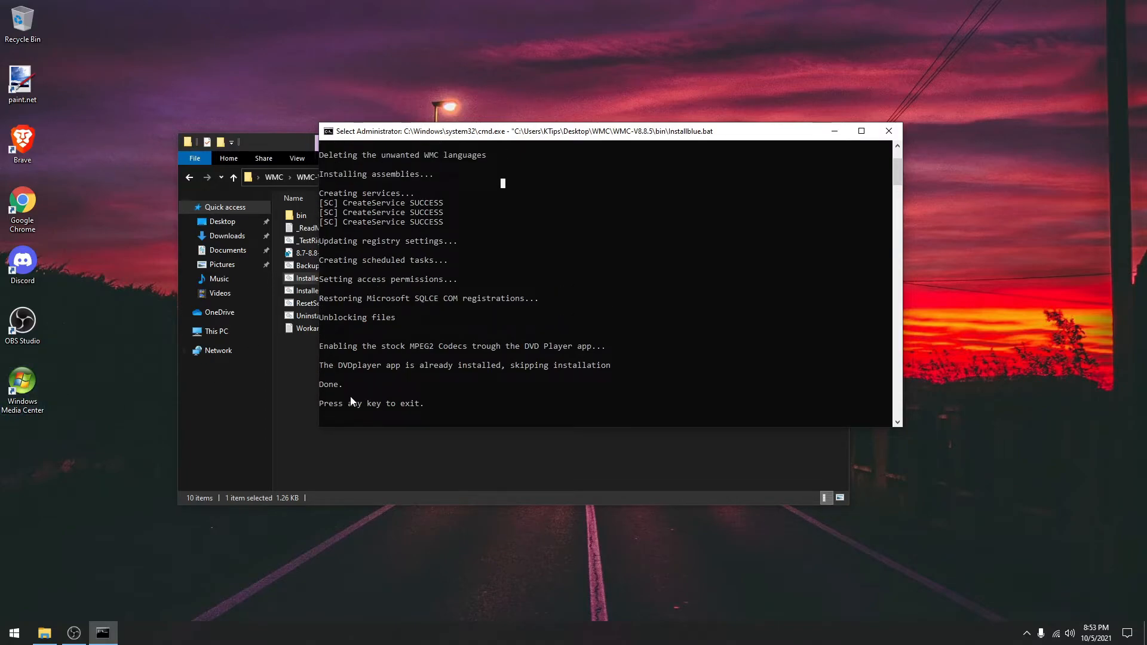
mouse_move(325, 386)
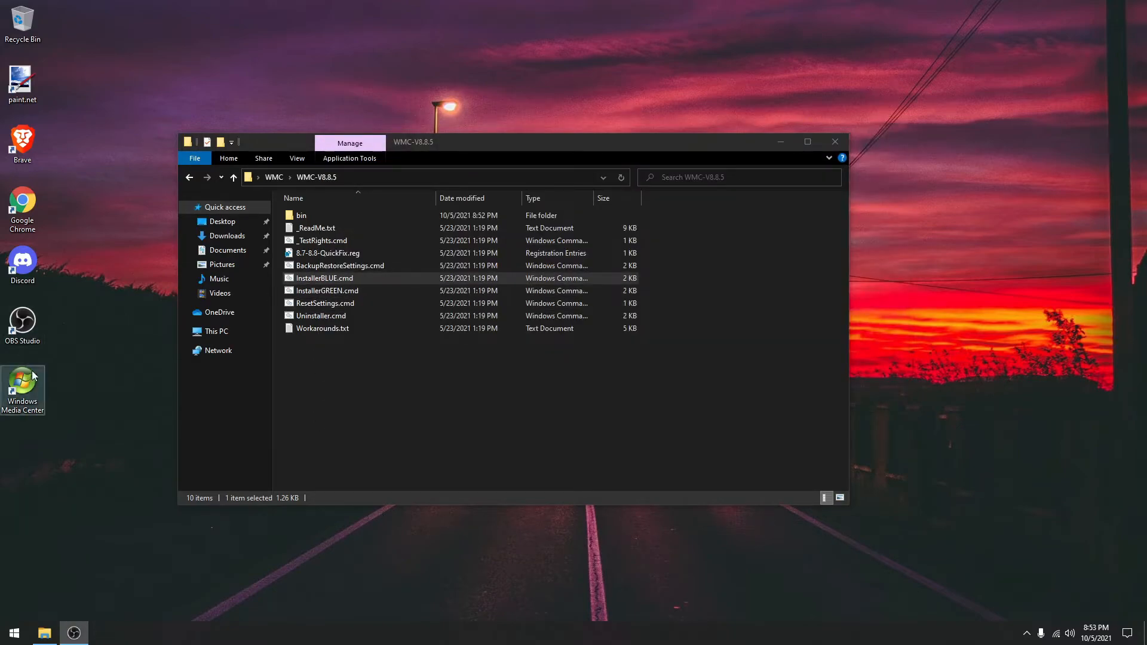
mouse_move(22, 387)
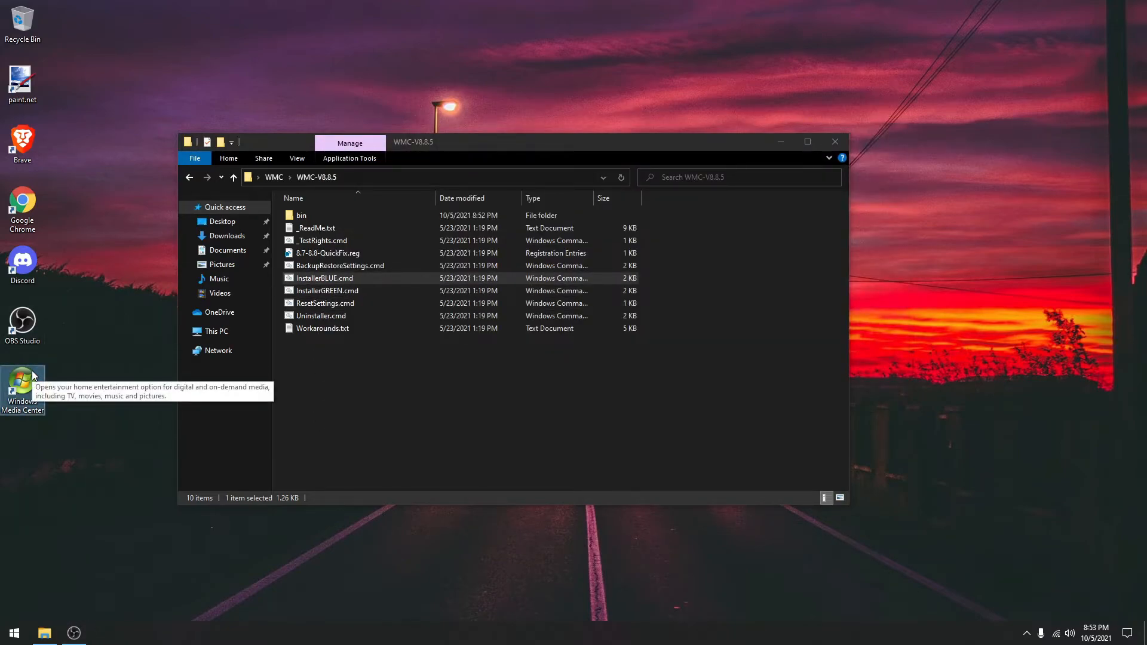
Step: Launch Windows Media Center from its desktop shortcut and choose Express setup to reach the main menu
double_click(21, 380)
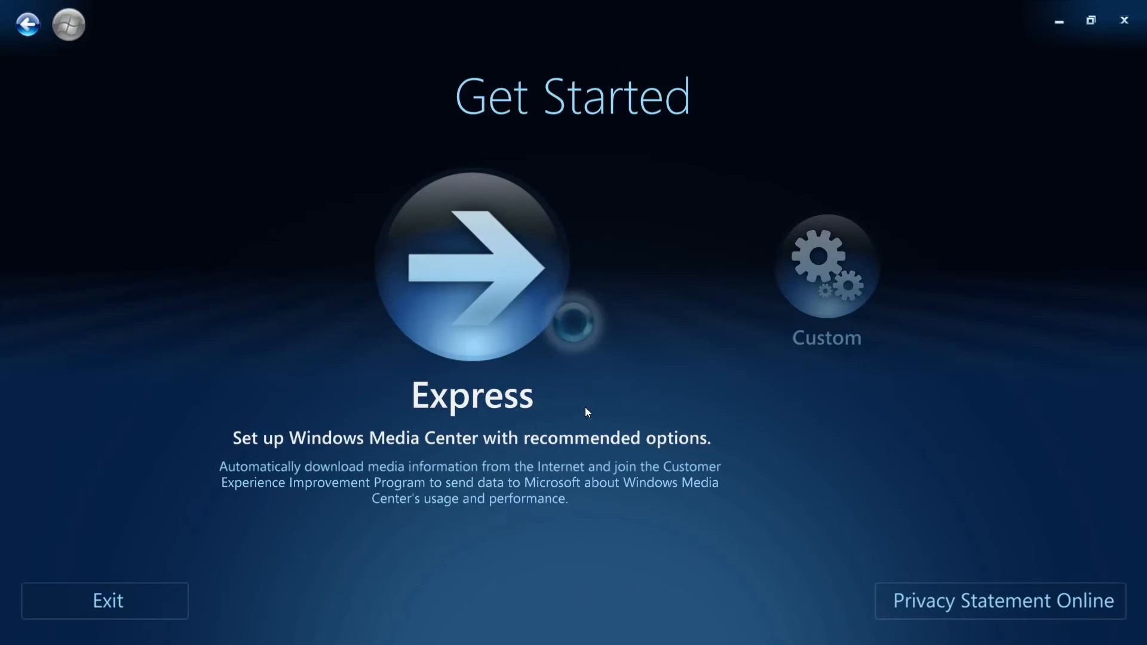
left_click(472, 266)
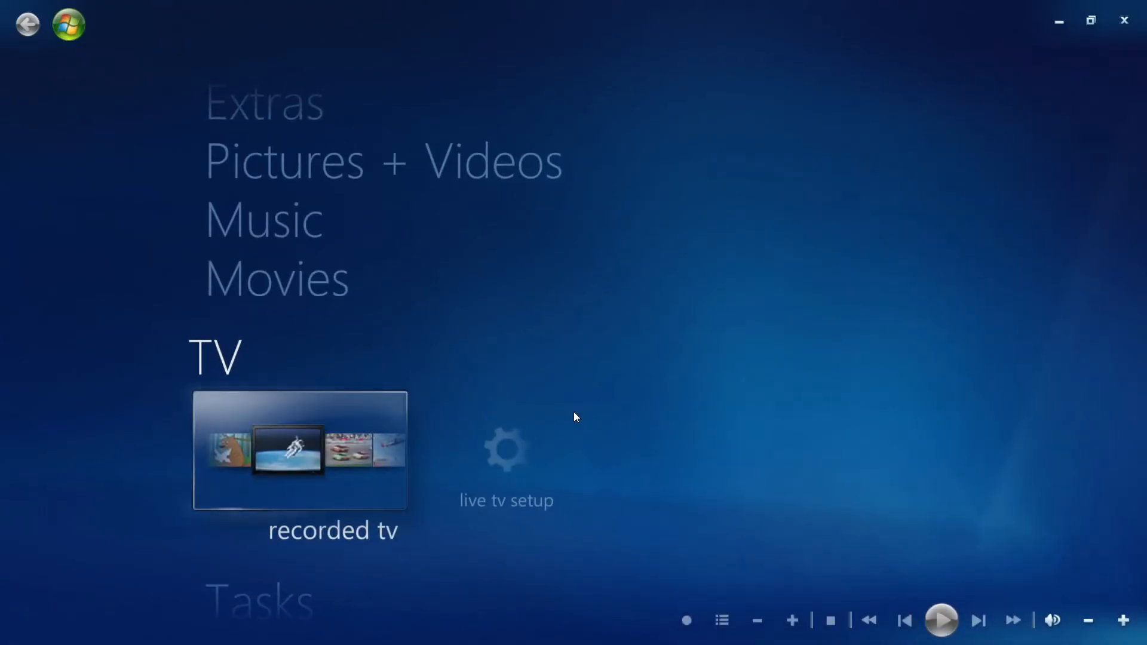